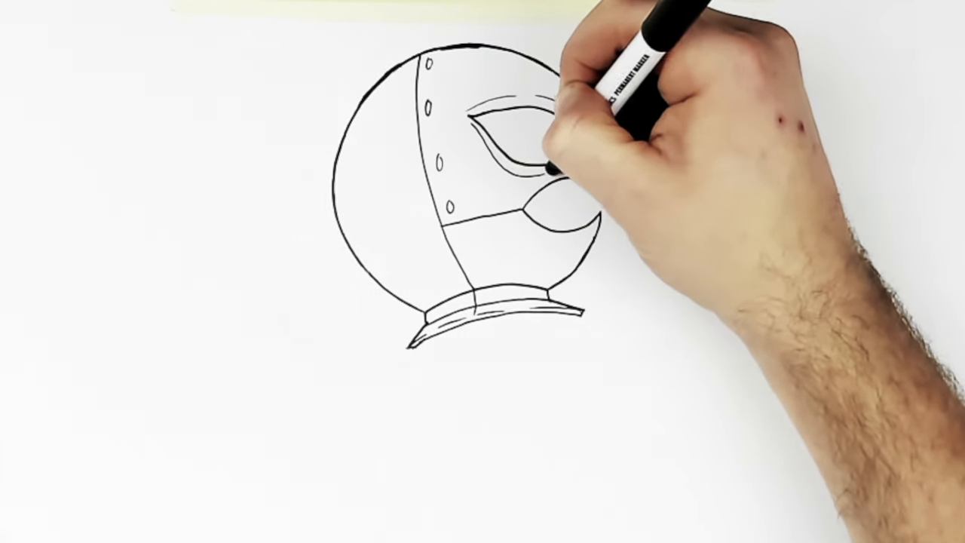
left_click_drag(543, 158, 595, 173)
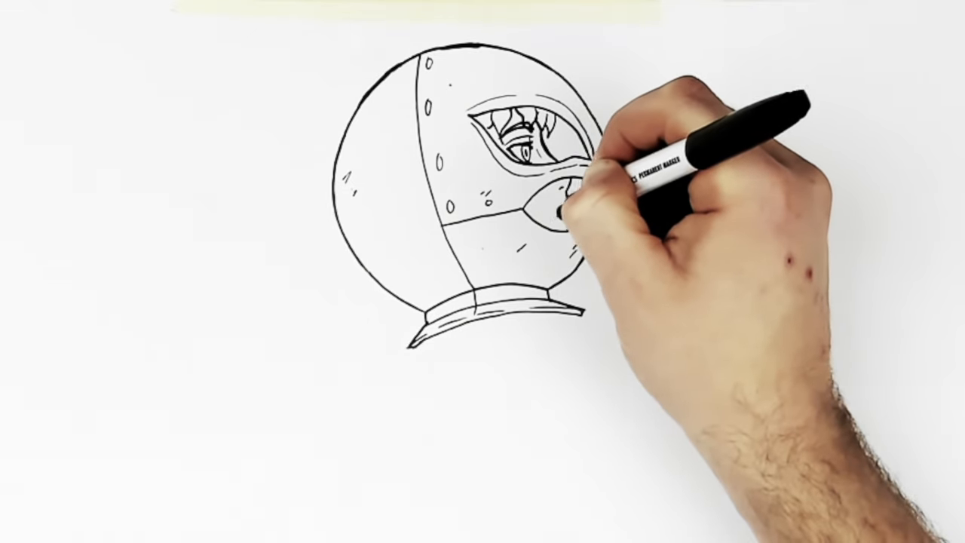
left_click_drag(573, 196, 595, 174)
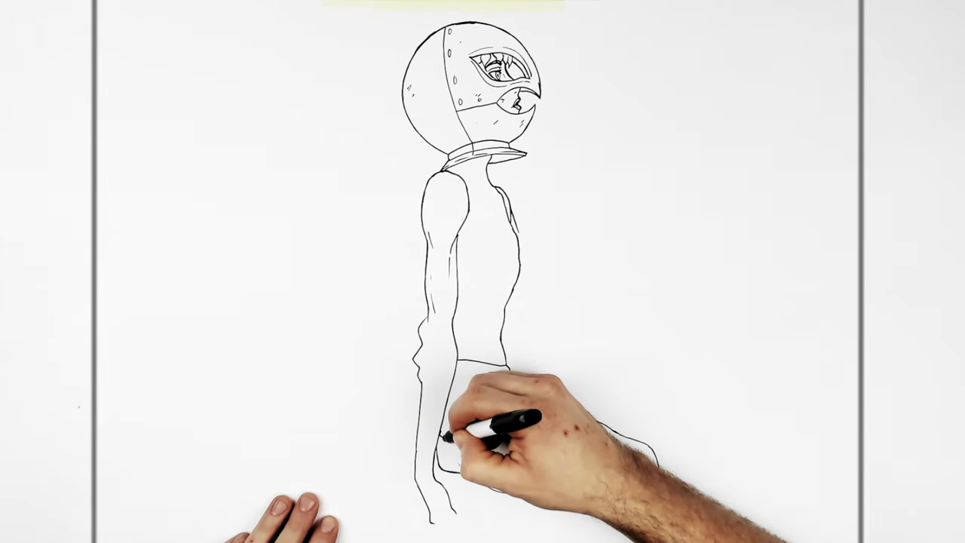
mouse_move(490, 430)
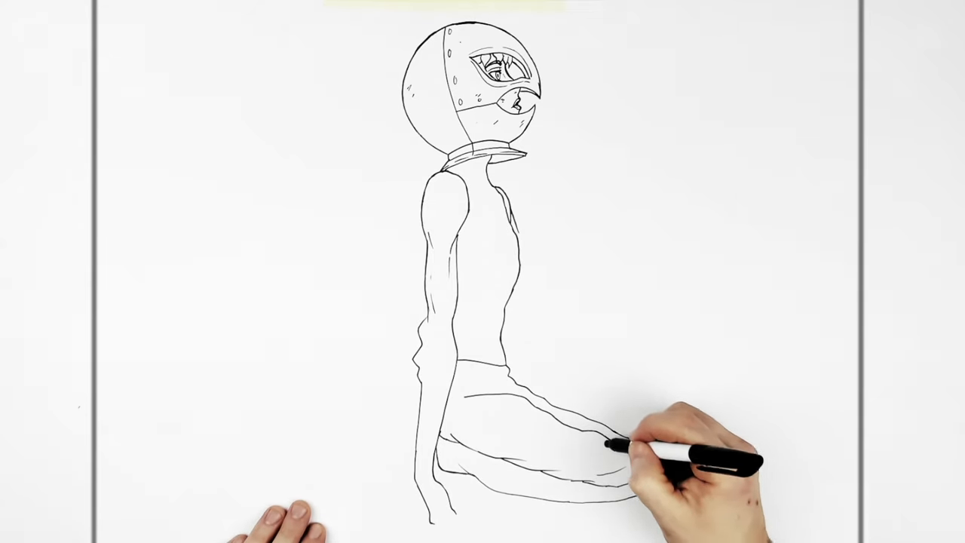
mouse_move(596, 437)
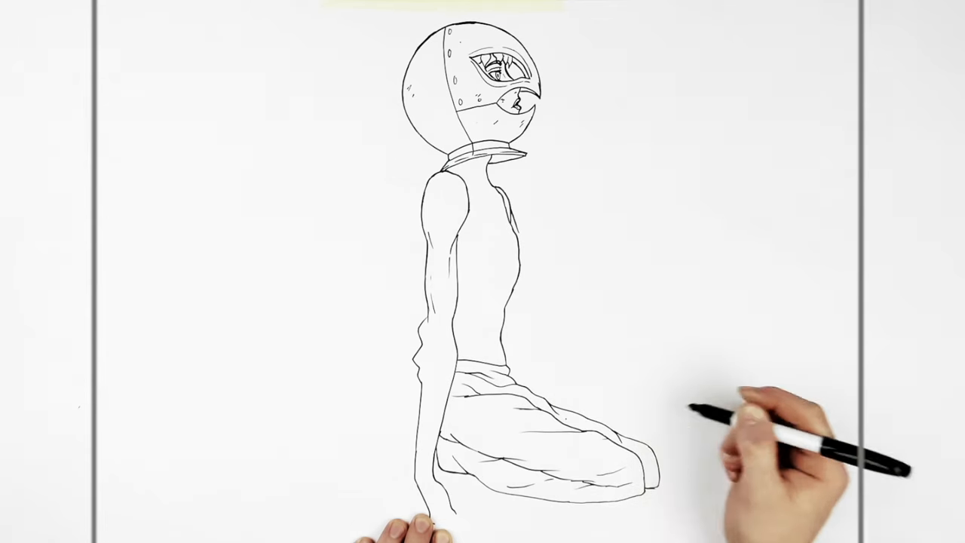
mouse_move(866, 453)
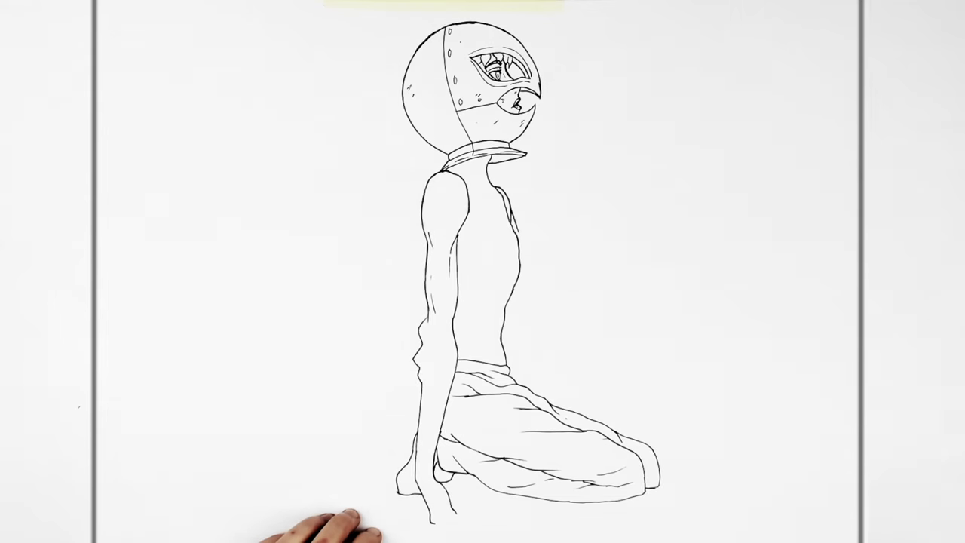
mouse_move(317, 520)
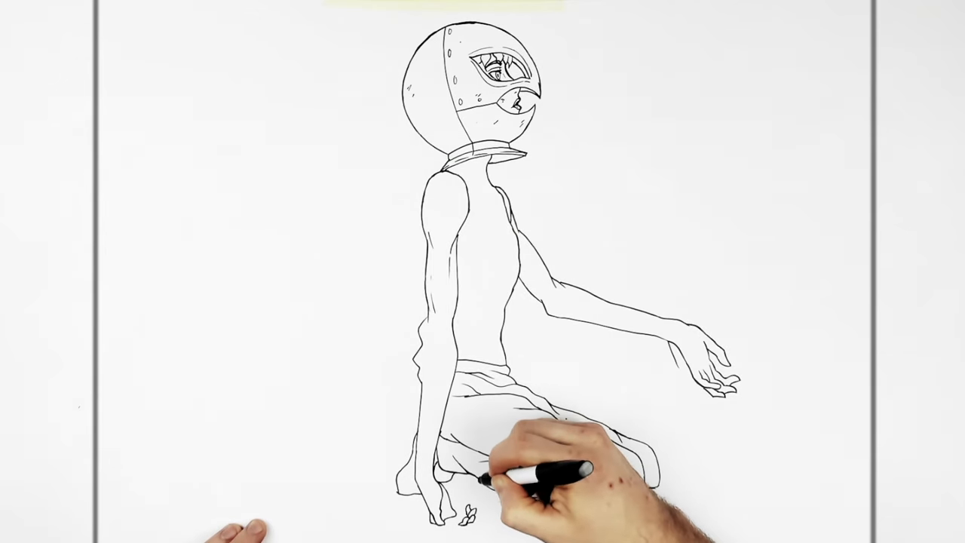
left_click(543, 468)
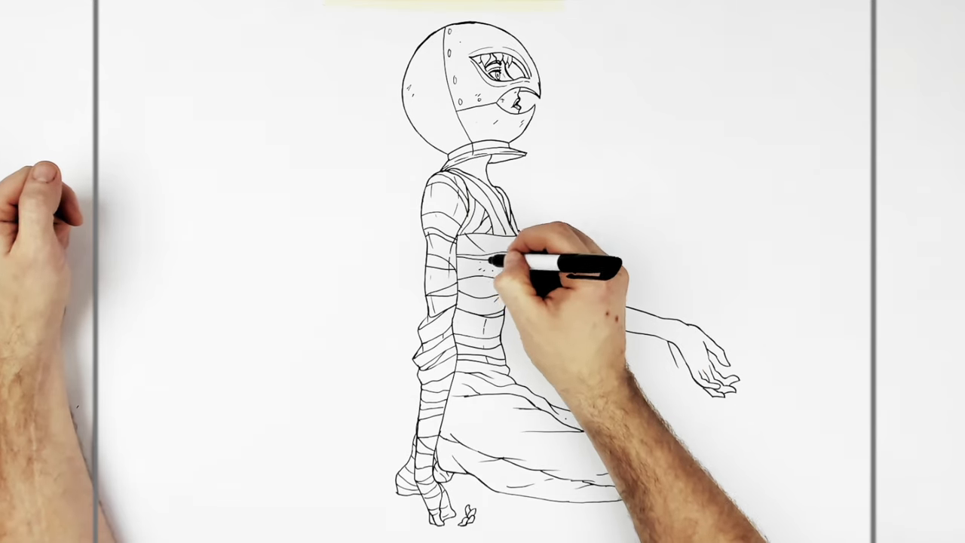
mouse_move(543, 211)
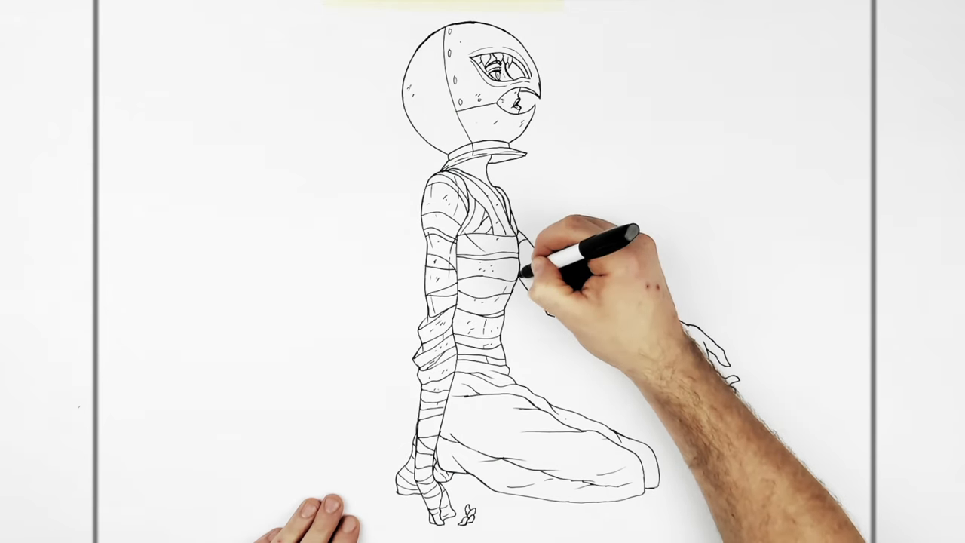
mouse_move(588, 256)
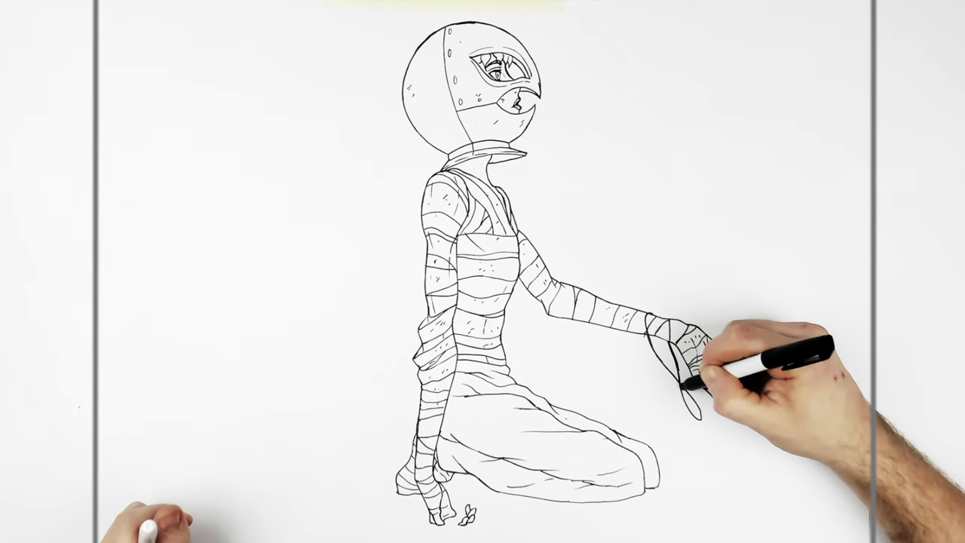
mouse_move(679, 347)
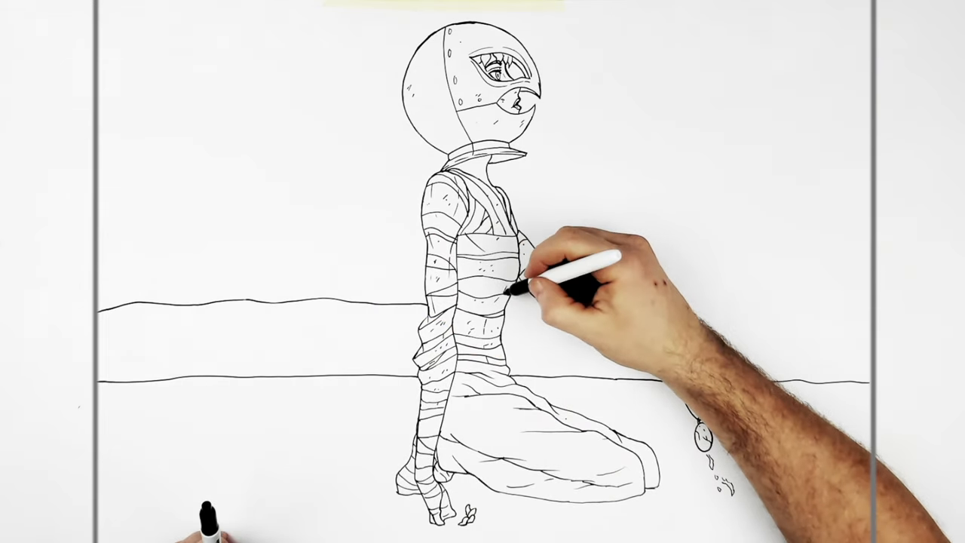
mouse_move(558, 294)
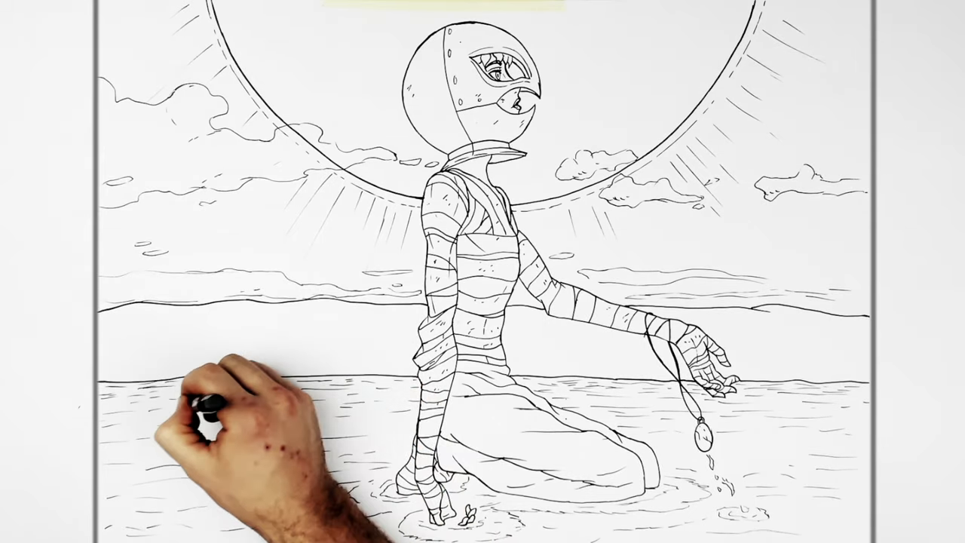
mouse_move(392, 437)
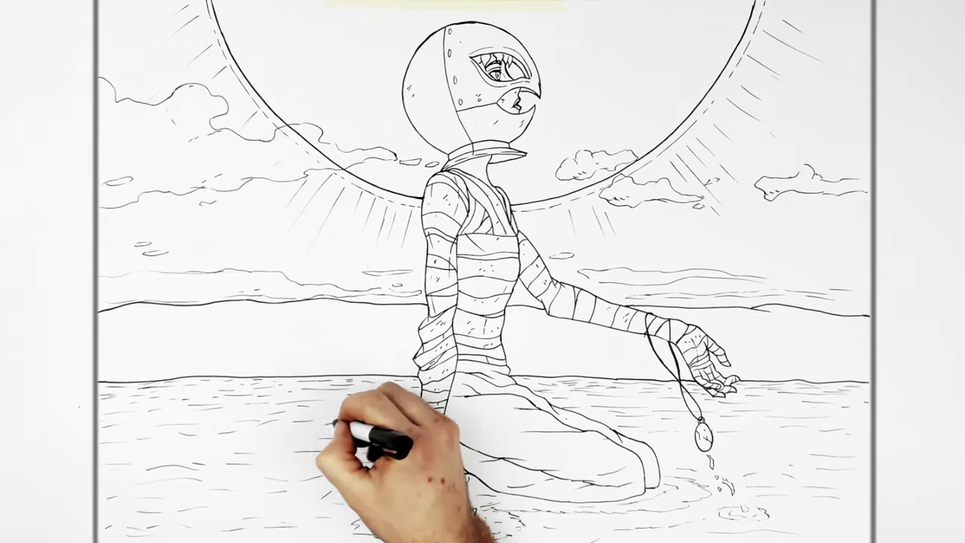